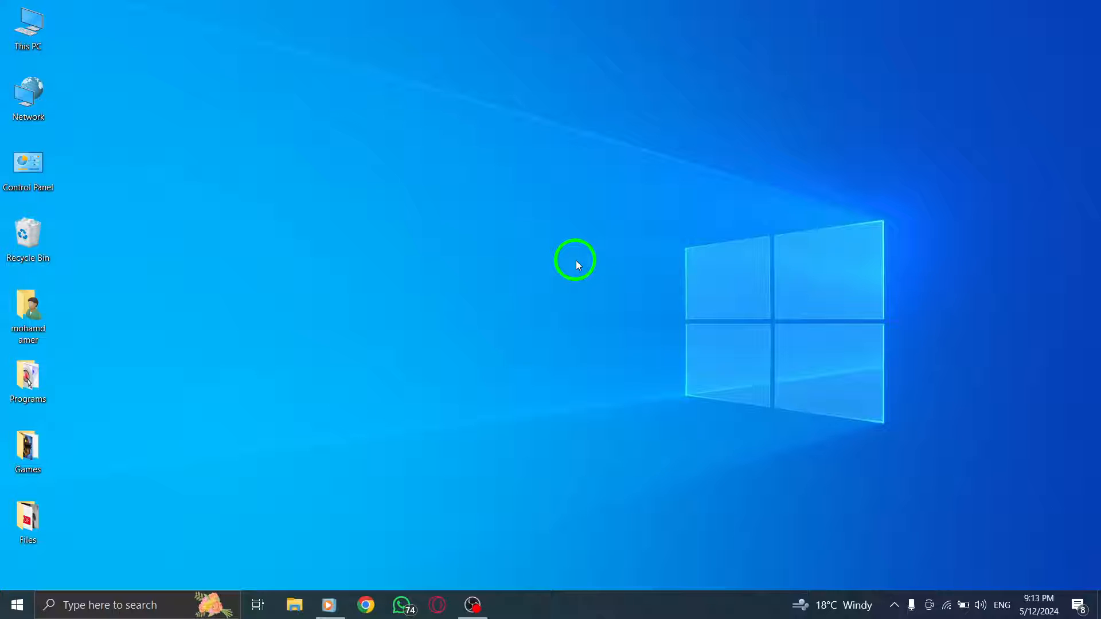
mouse_move(574, 259)
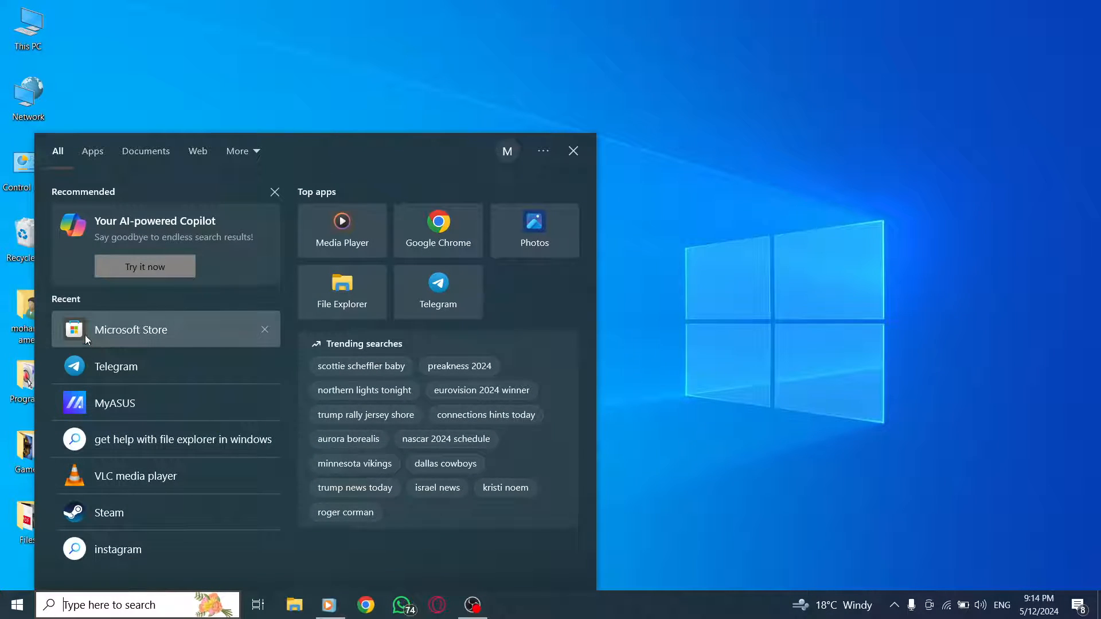
Launch Microsoft Store from Recent in the taskbar search
click(131, 329)
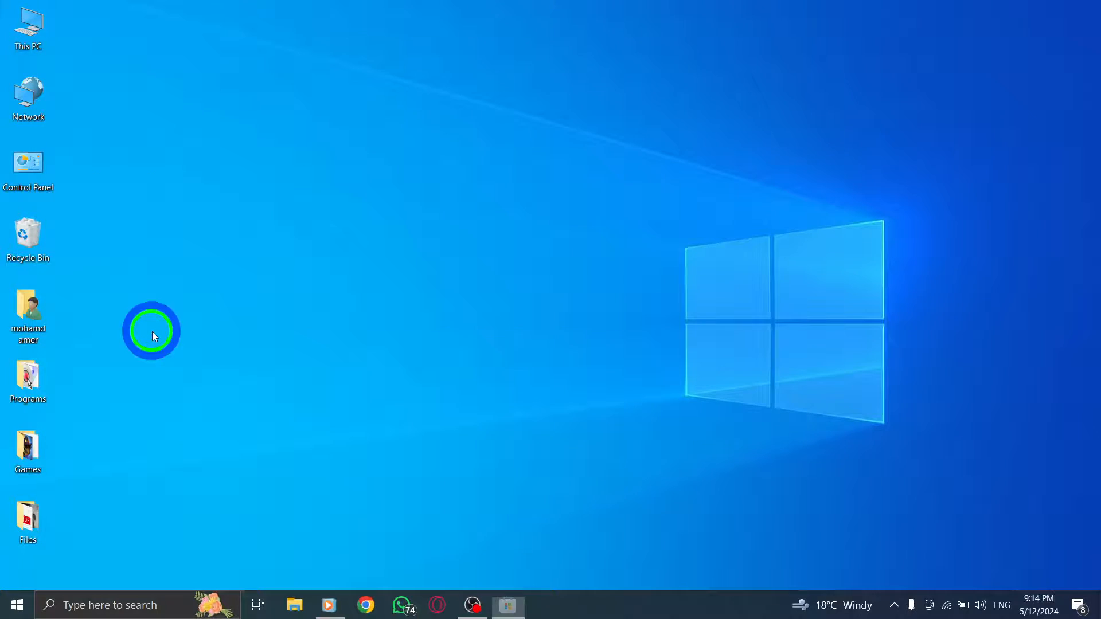
click(506, 604)
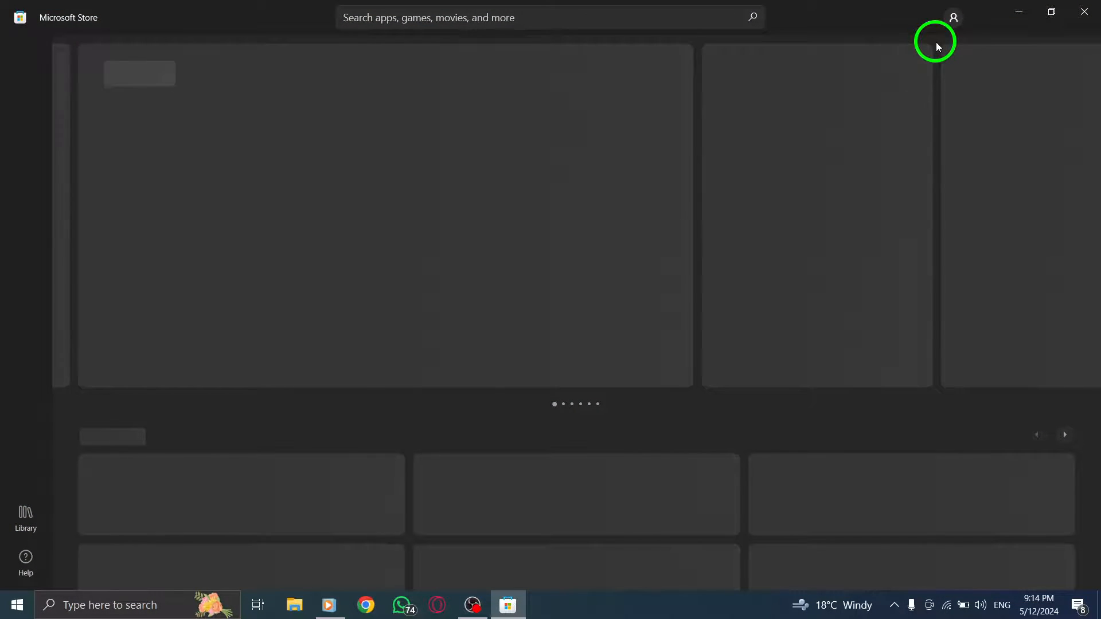
Open the Store's Settings page from the profile account menu
click(951, 18)
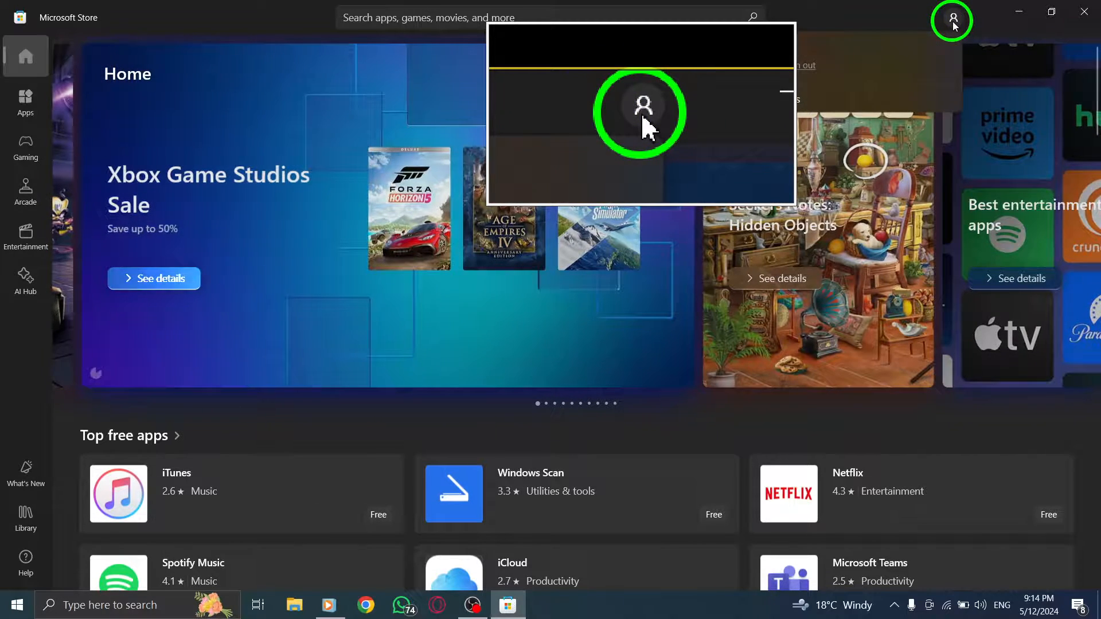
click(952, 19)
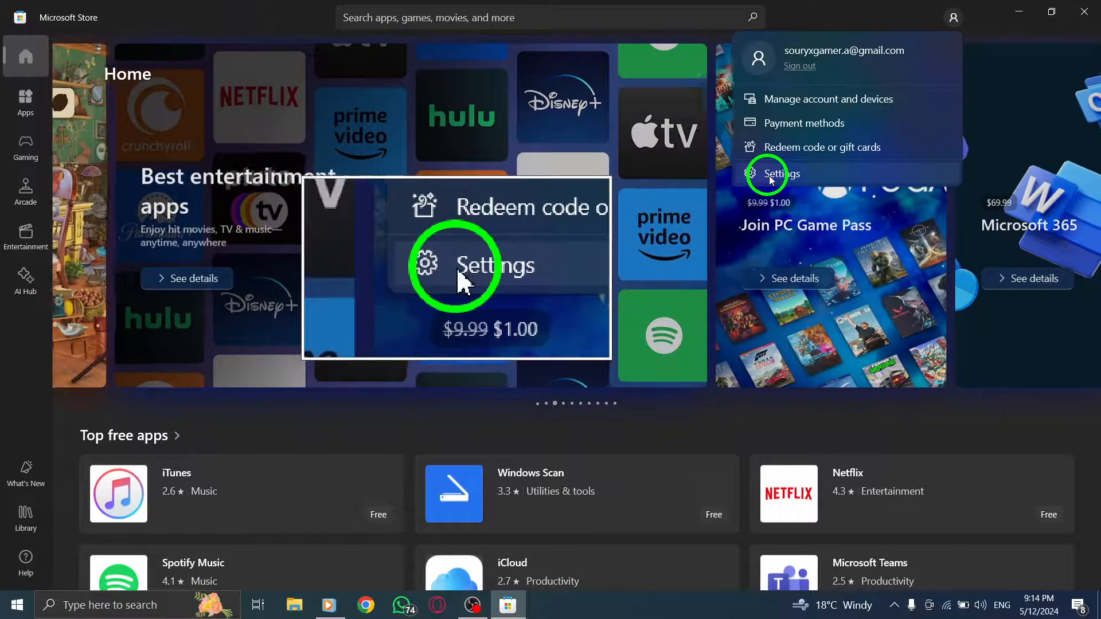
click(782, 173)
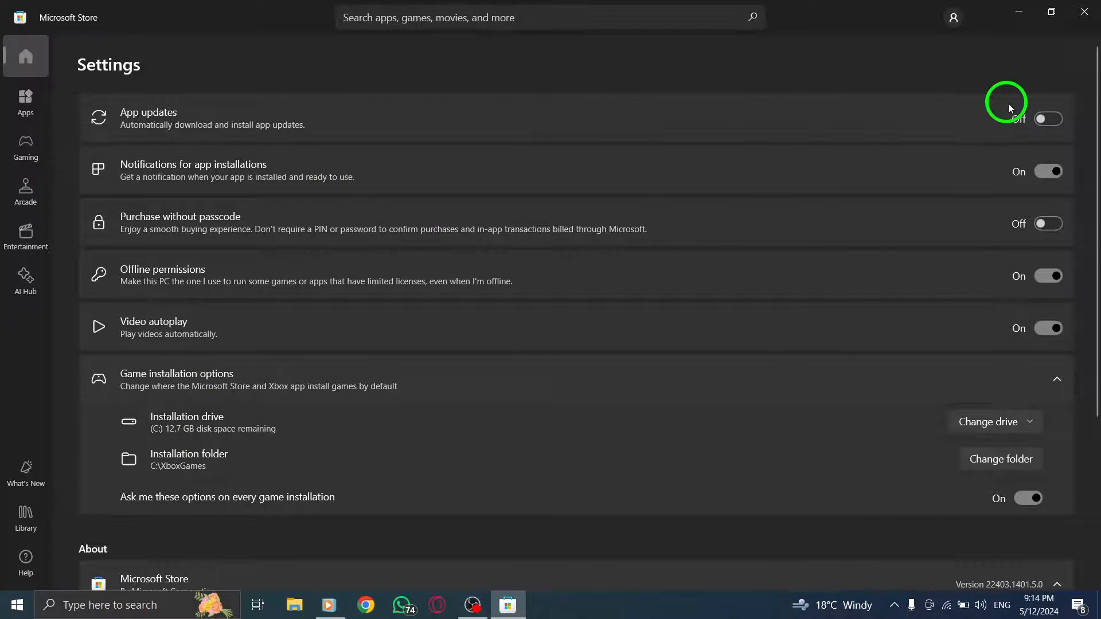
Leave the App updates toggle Off and close Microsoft Store
click(1047, 118)
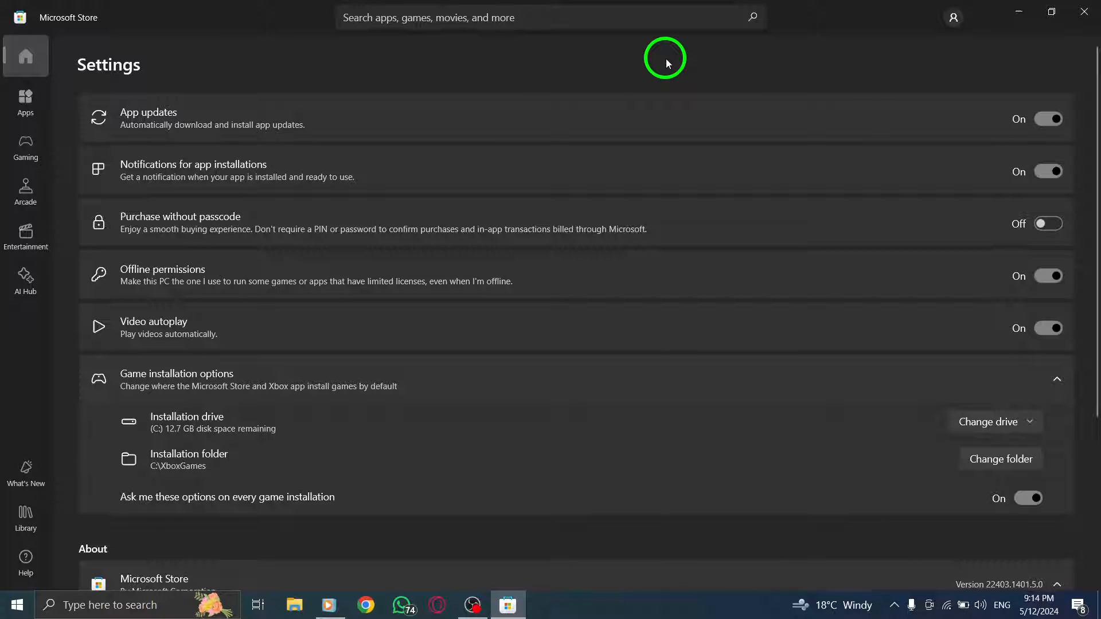
mouse_move(265, 63)
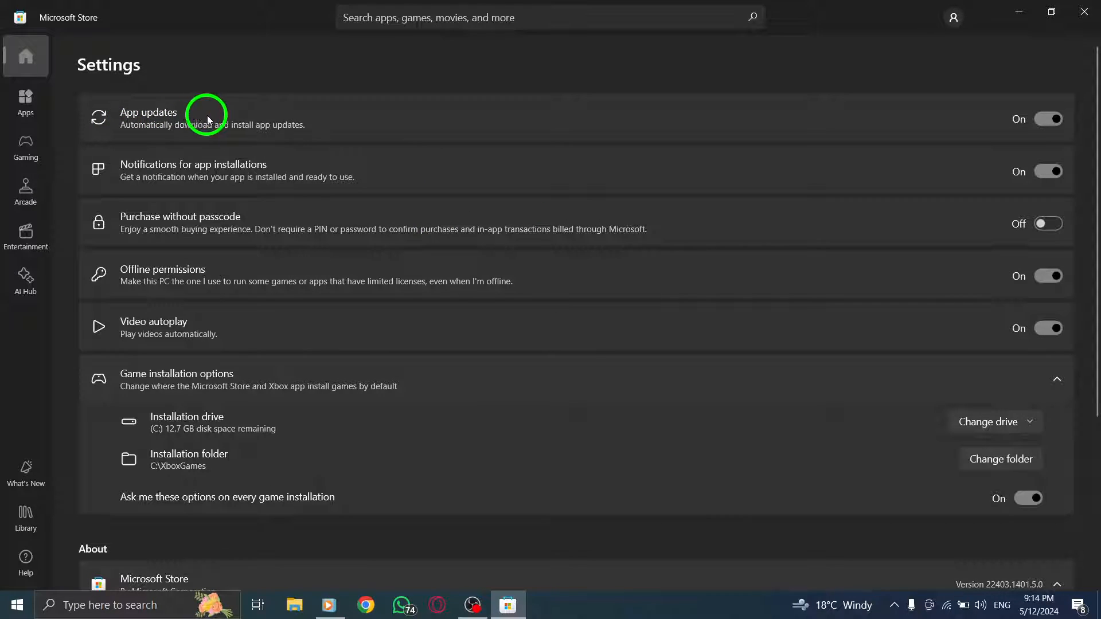
click(1046, 119)
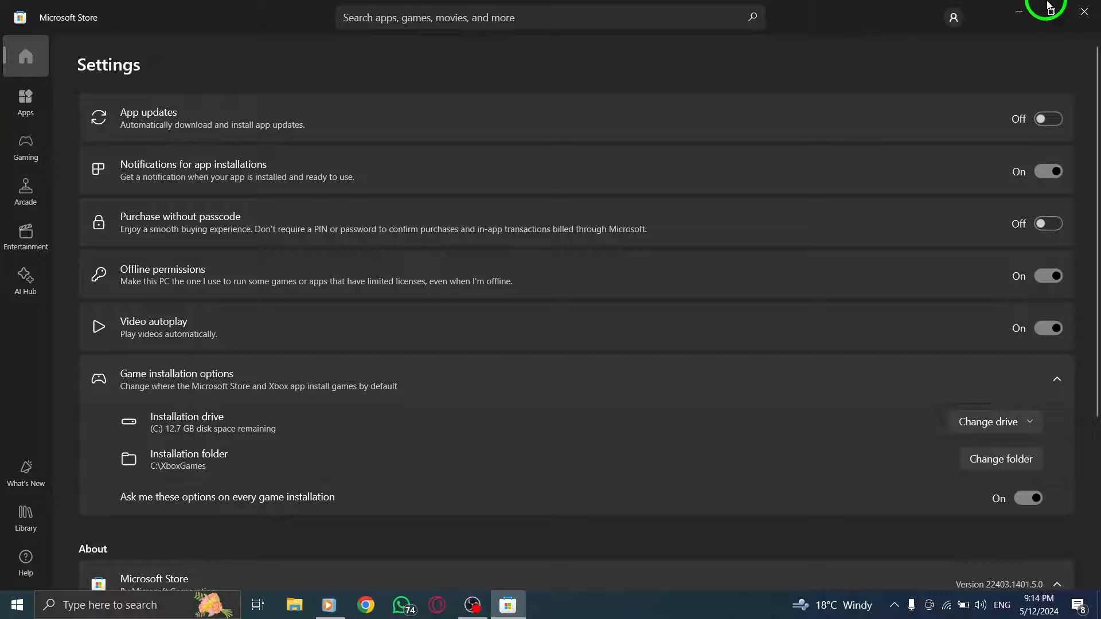
click(1083, 12)
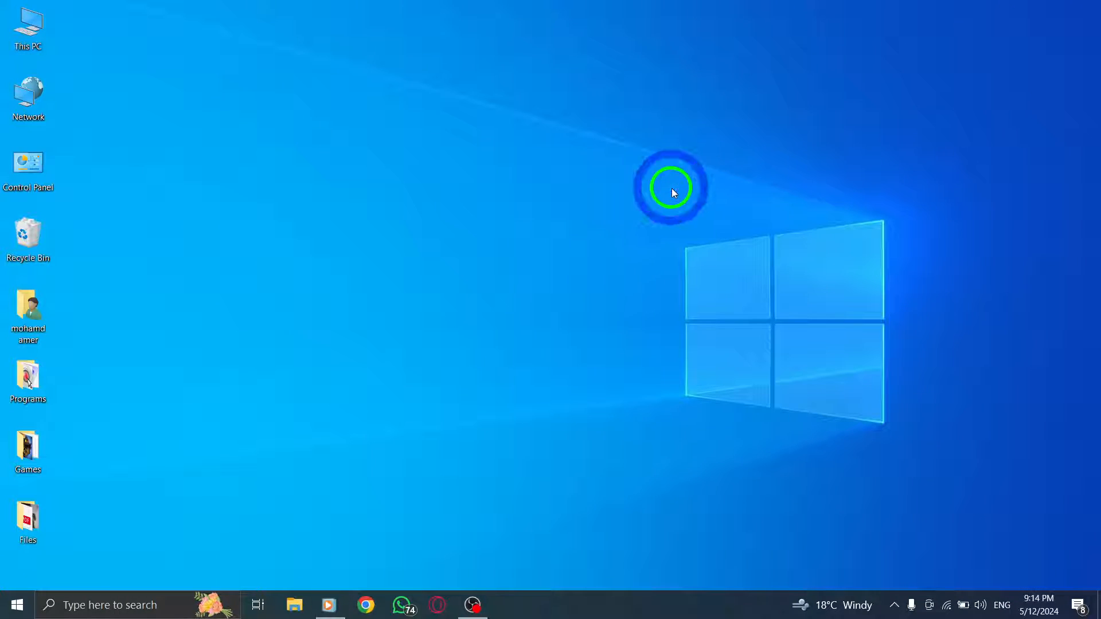